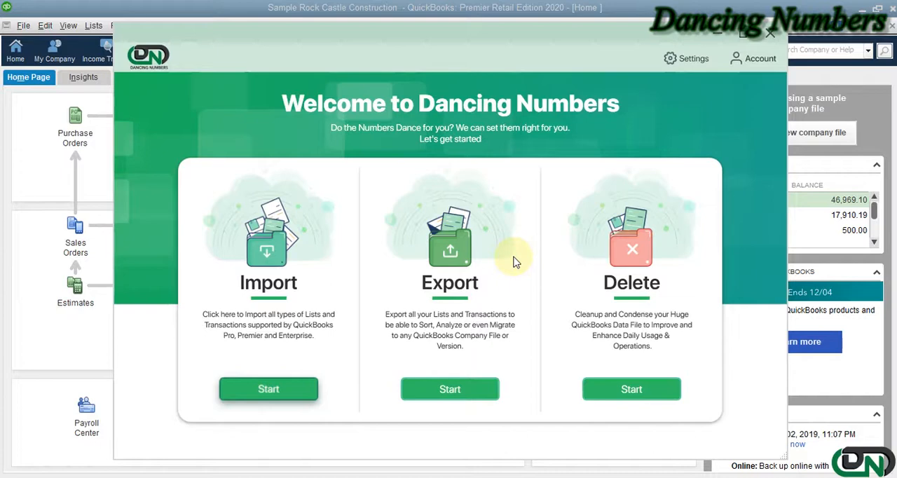
- Start a new Dancing Numbers export with Journal Entry as the QuickBooks export type
click(450, 389)
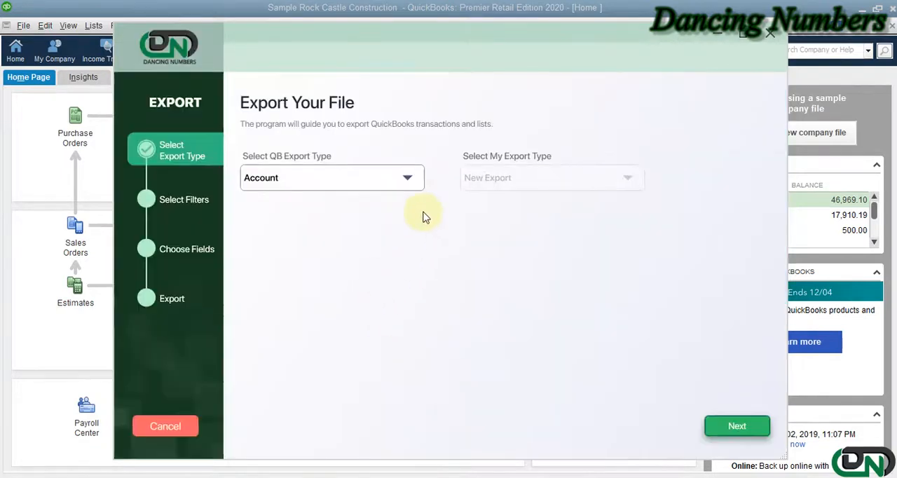
click(407, 177)
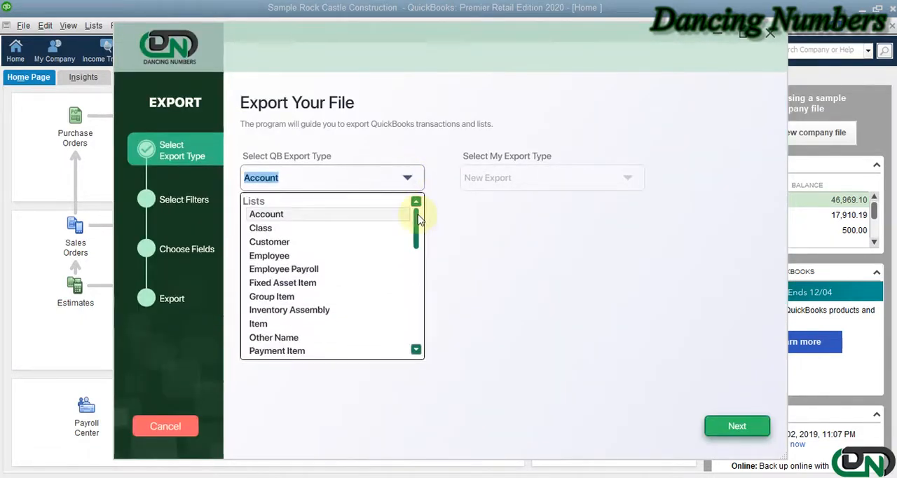
scroll(down, 3)
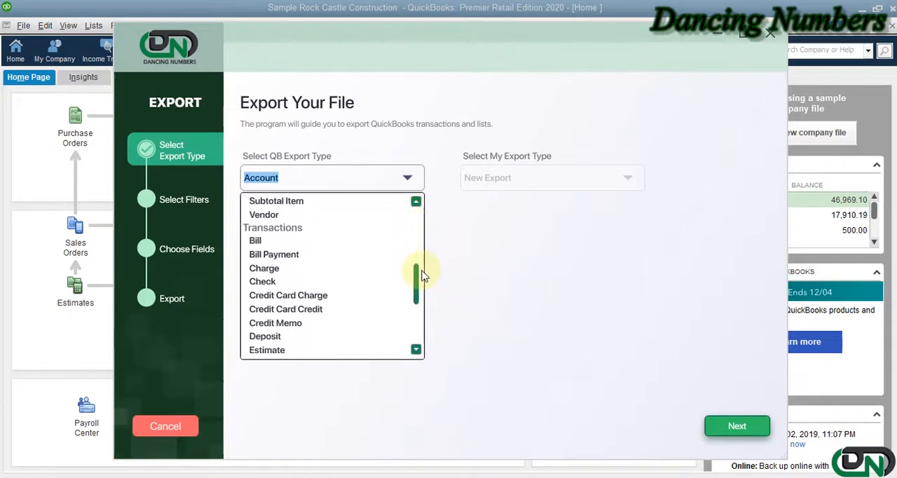
scroll(down, 3)
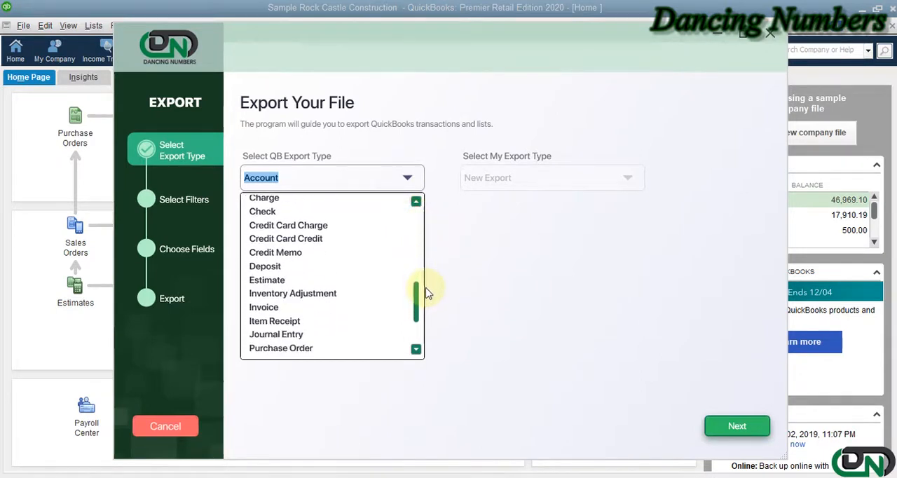
click(276, 334)
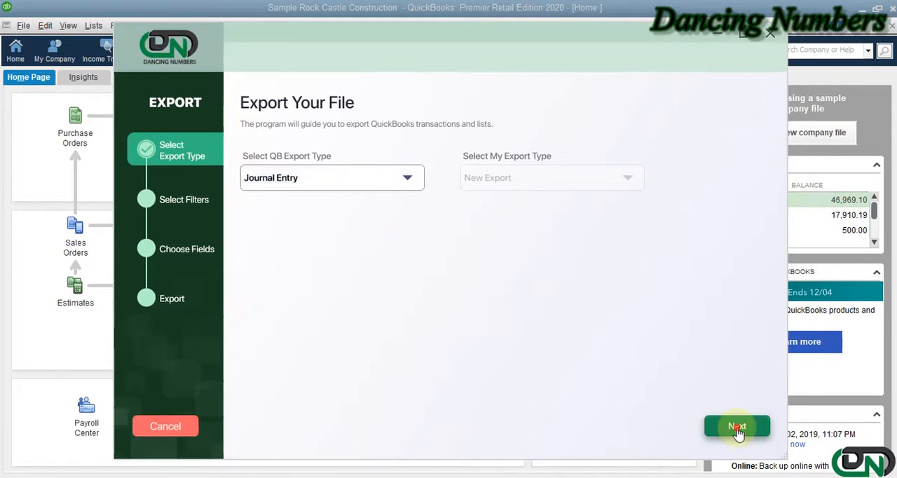
- Filter journal entries by customized date, leaving Entry No., Account and Name blank
click(737, 426)
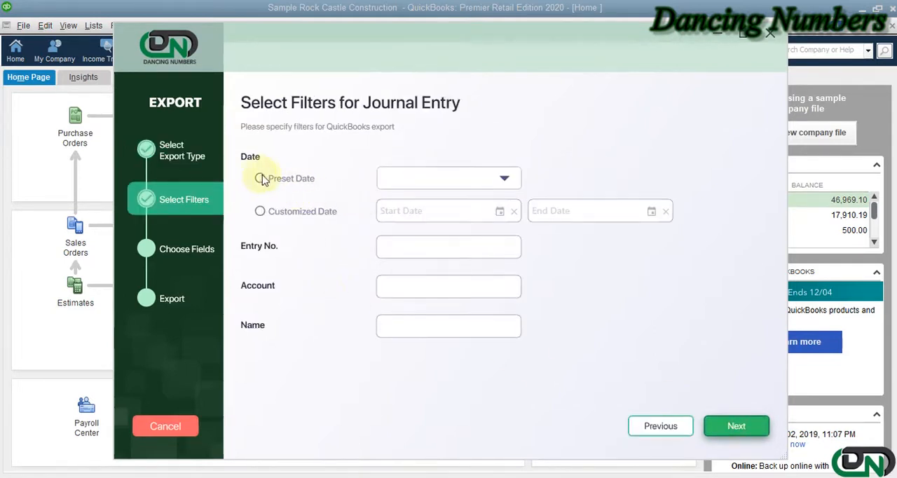
click(504, 178)
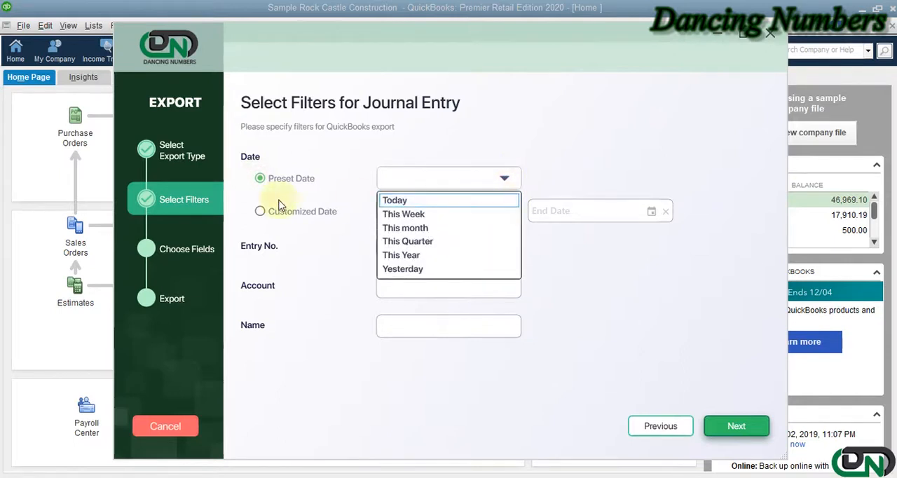
click(260, 211)
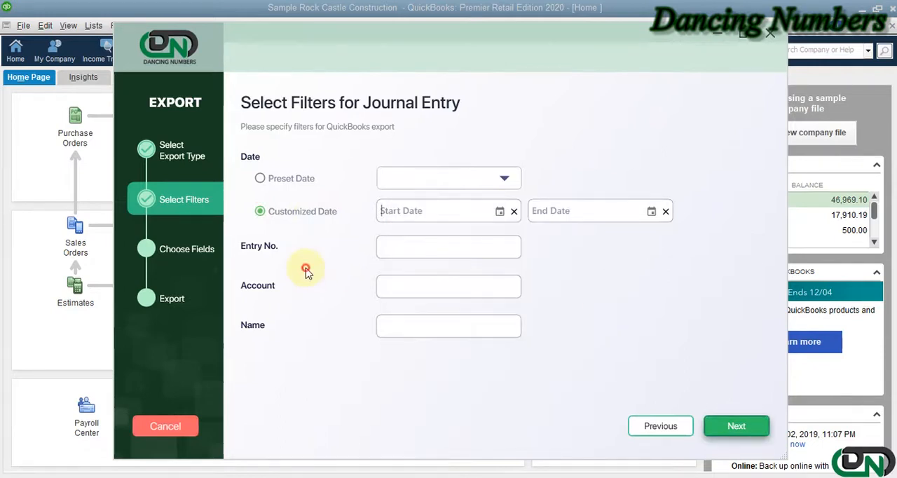
click(448, 246)
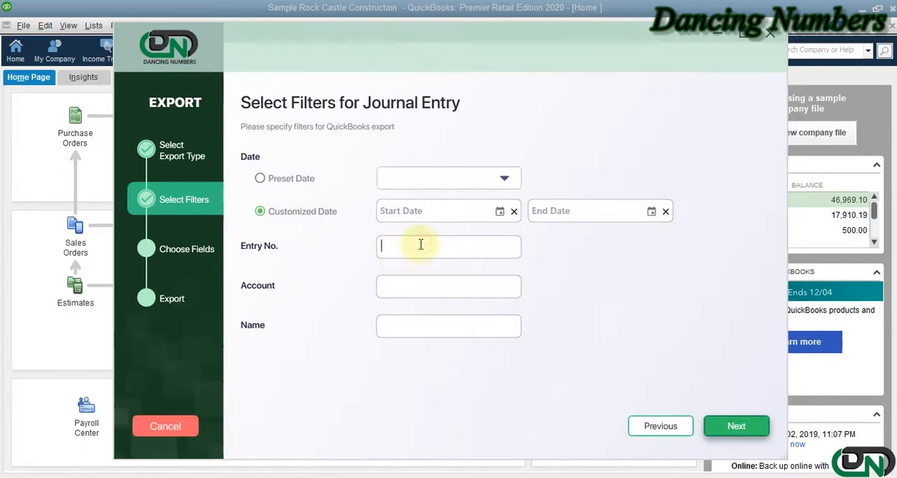
click(447, 285)
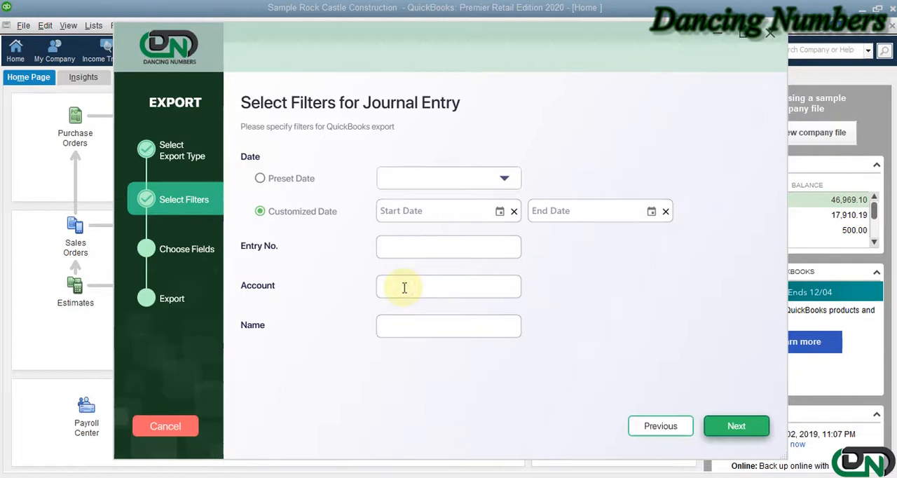
mouse_move(339, 353)
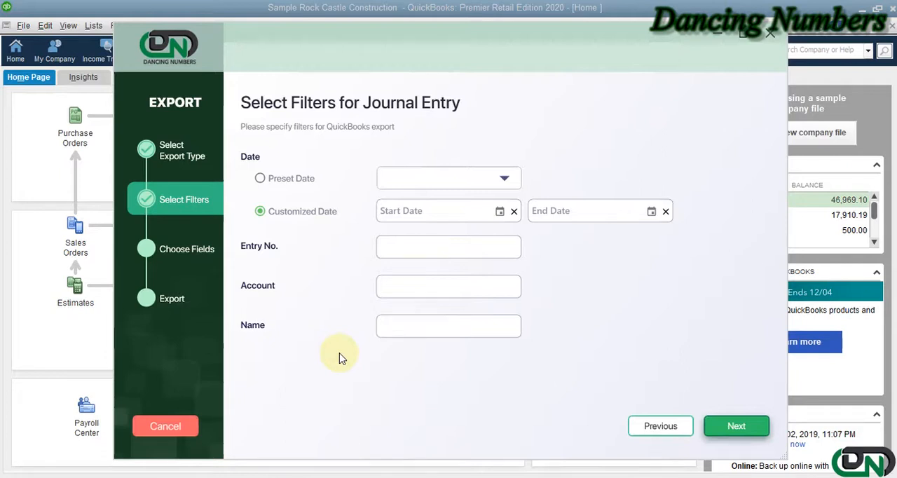
mouse_move(555, 352)
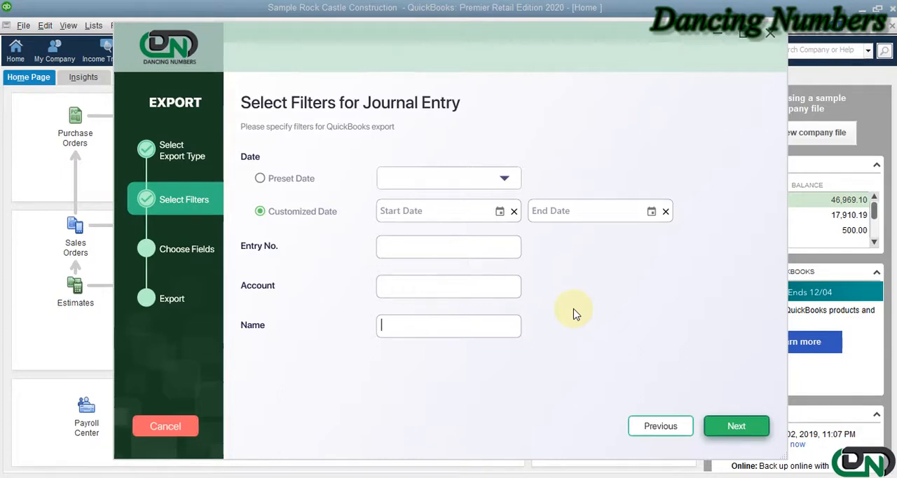
click(736, 425)
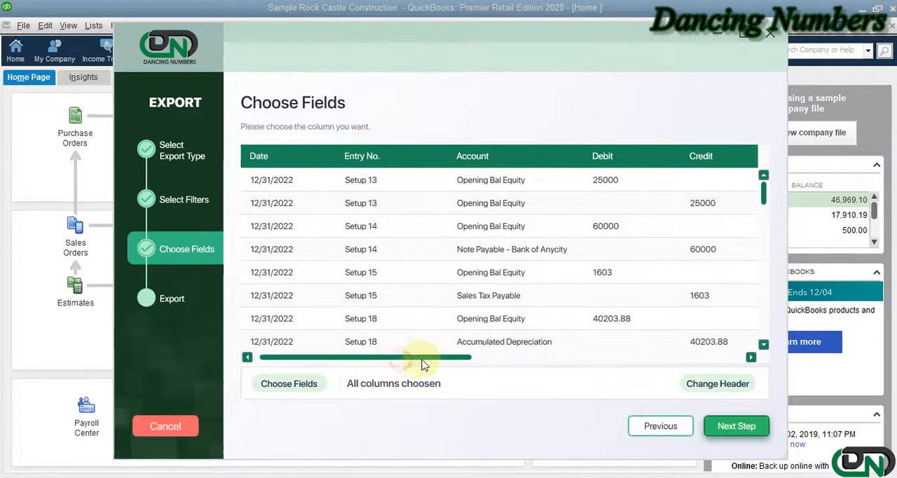
- Keep all journal entry columns, including Memo, selected and advance to the preview
drag(420, 358, 637, 357)
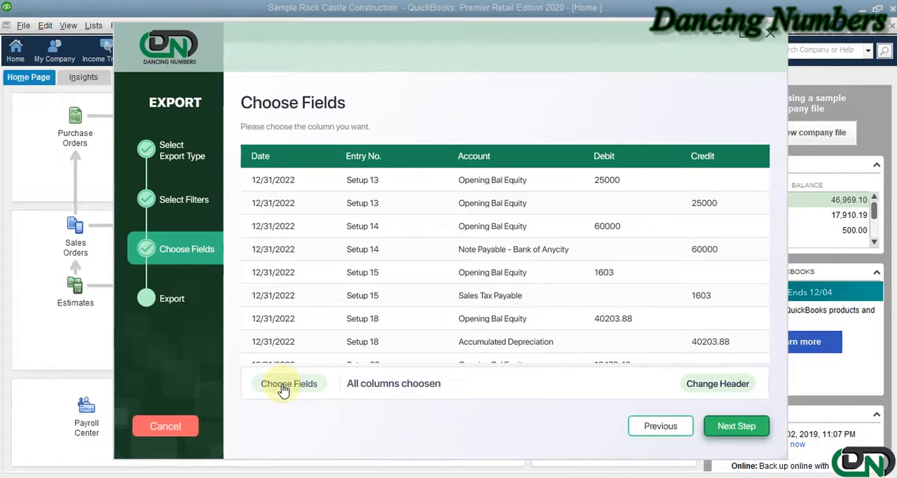
click(288, 383)
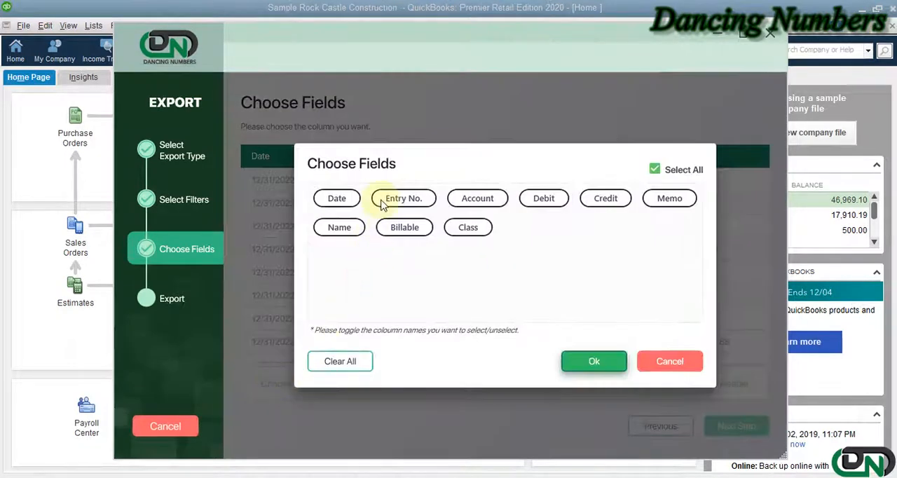
mouse_move(501, 213)
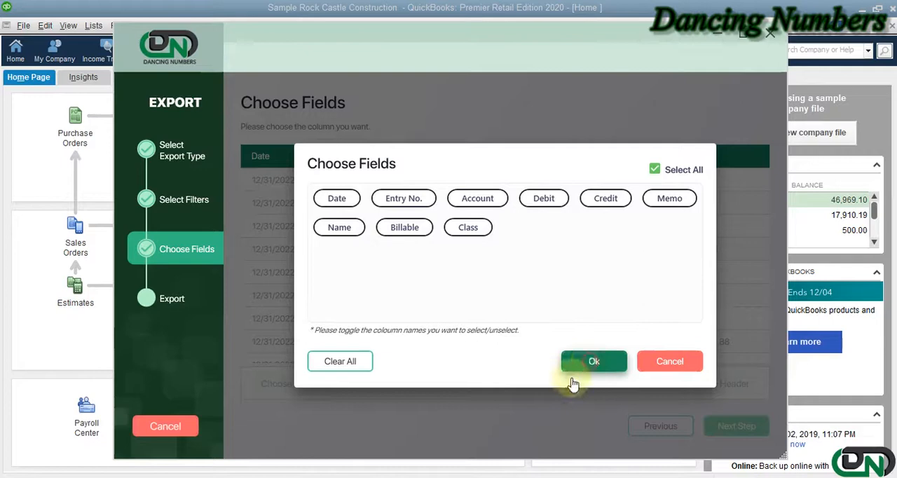
click(593, 361)
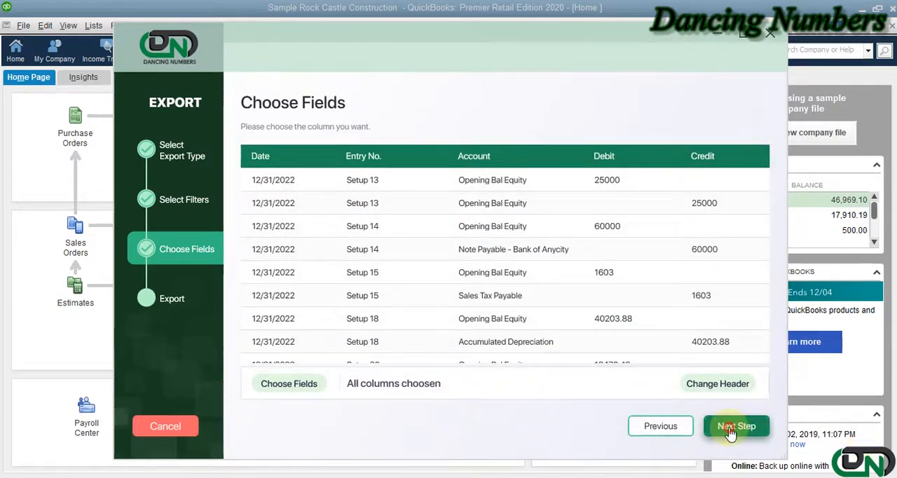
click(735, 426)
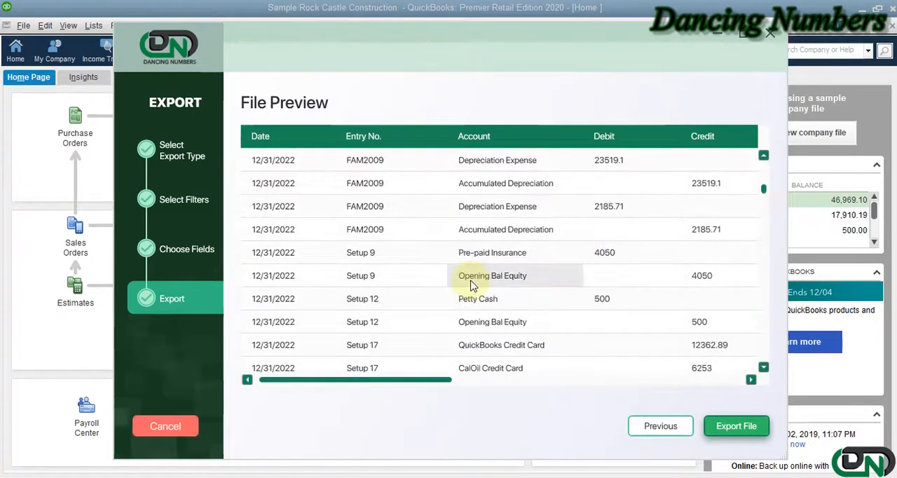
- Scroll through the journal entry preview table and start the file export
scroll(down, 3)
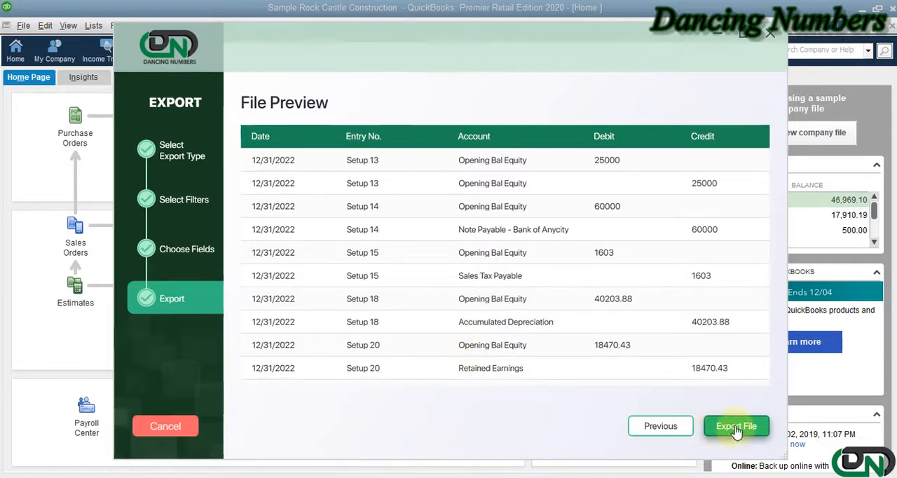
click(735, 425)
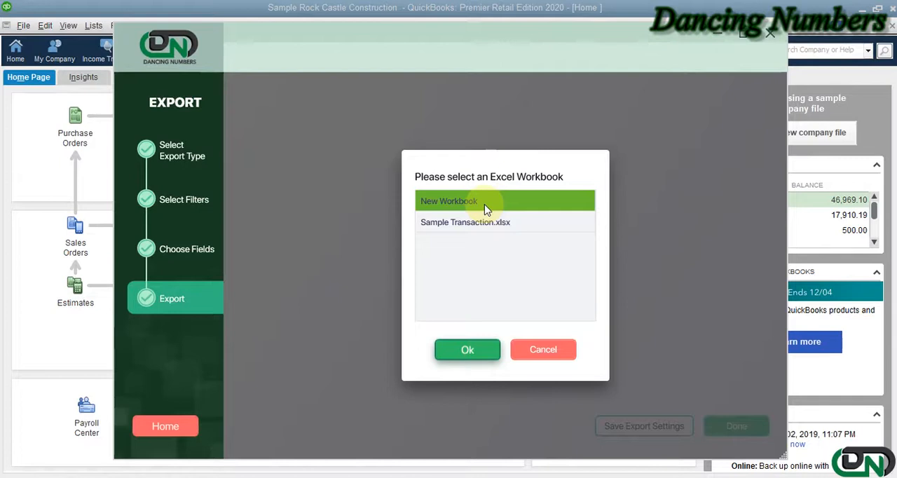
mouse_move(532, 211)
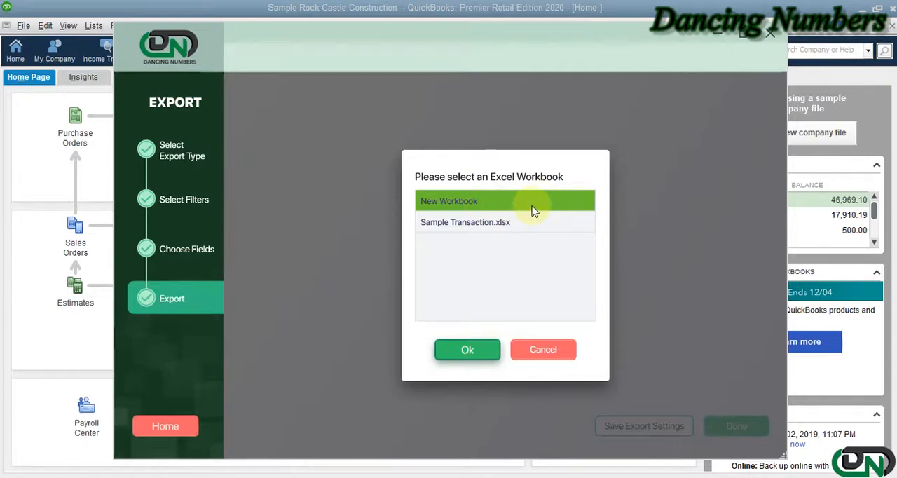
mouse_move(490, 210)
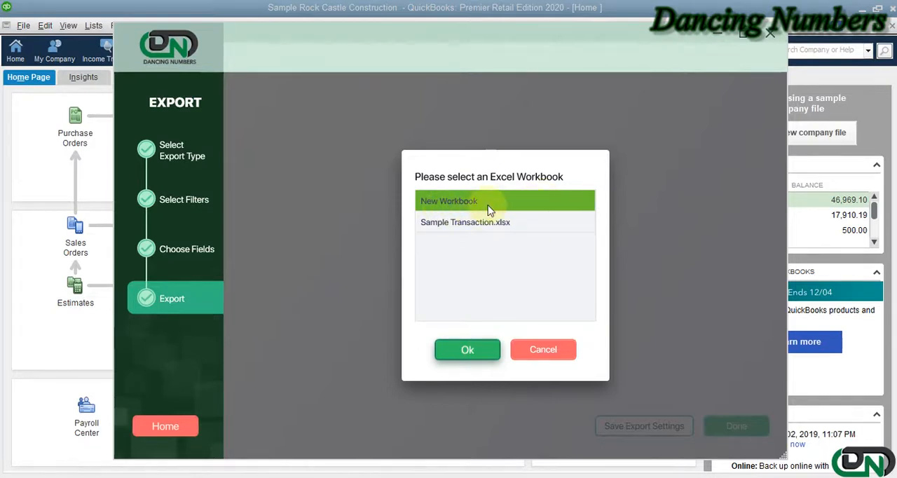
mouse_move(517, 260)
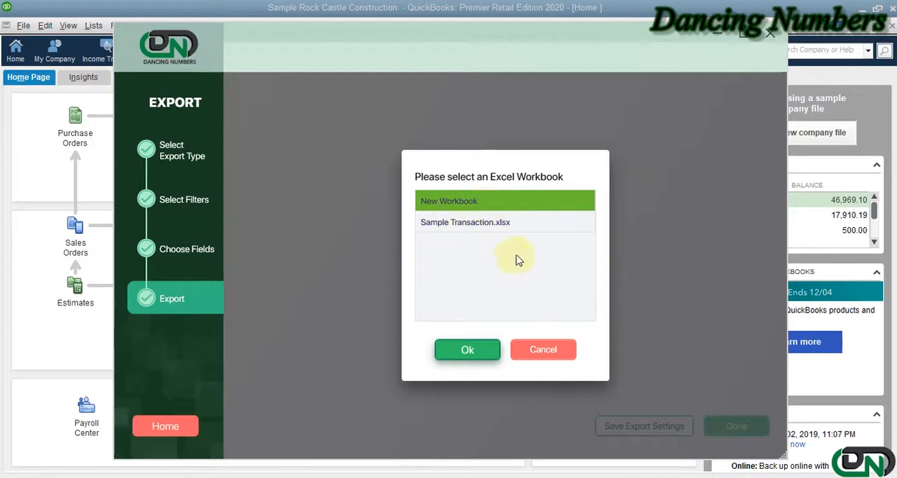
mouse_move(500, 230)
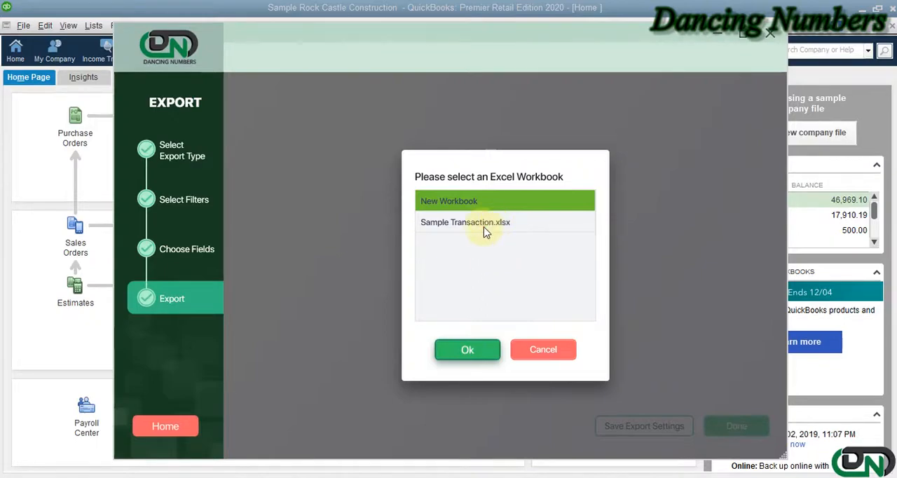
- Export into the Sample Transaction.xlsx workbook and confirm
click(468, 349)
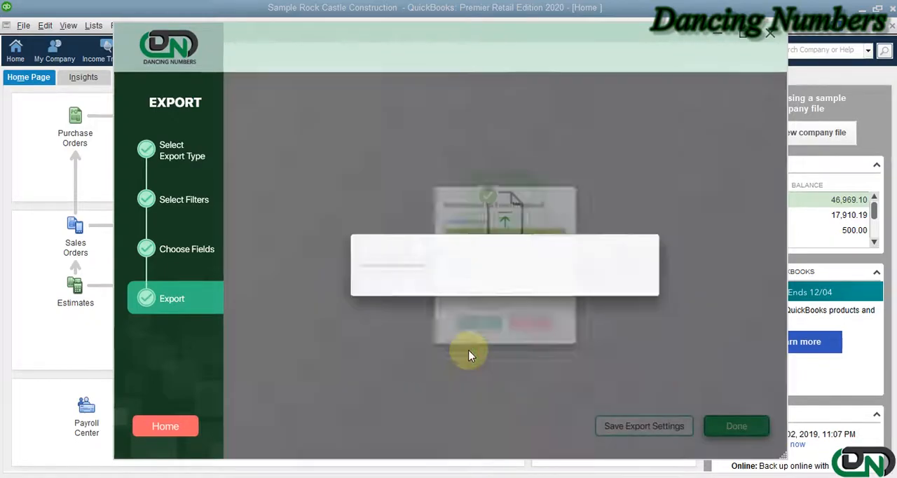
click(735, 426)
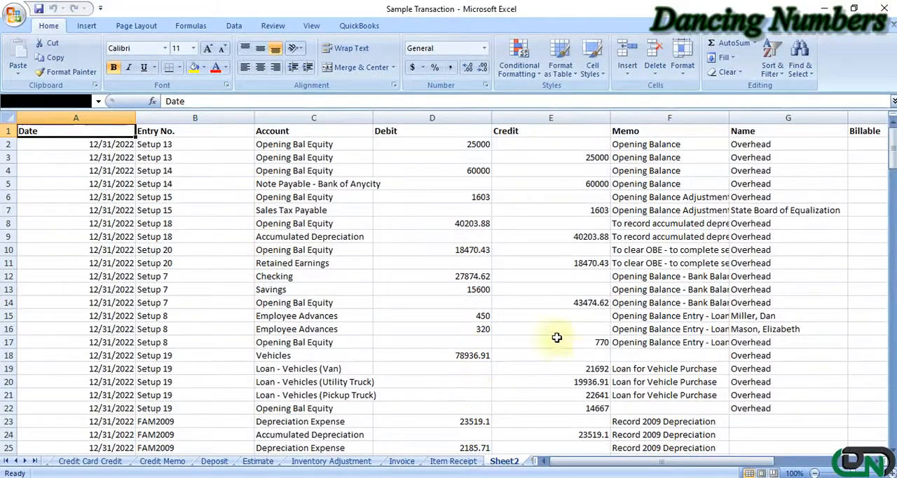
click(313, 236)
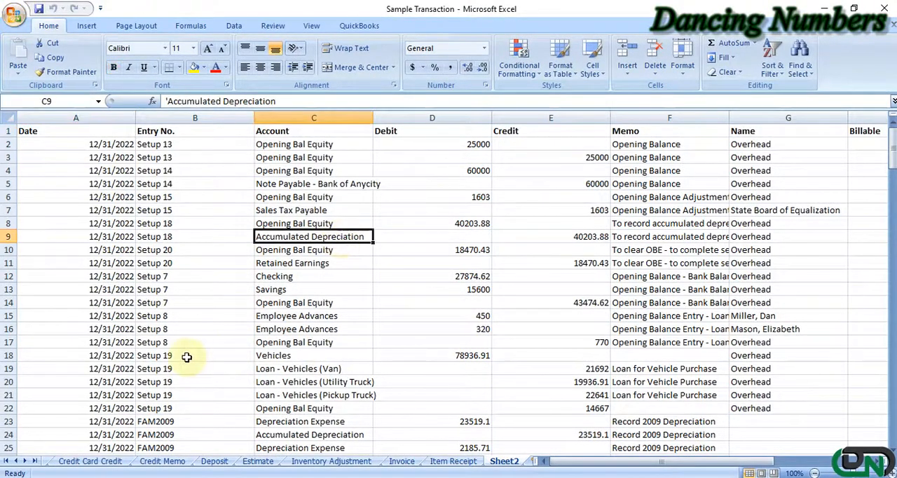
scroll(right, 3)
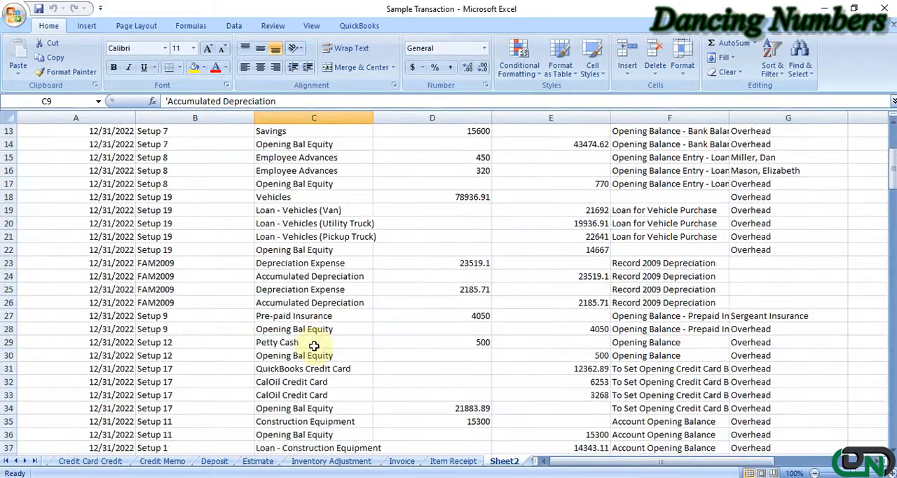
scroll(down, 3)
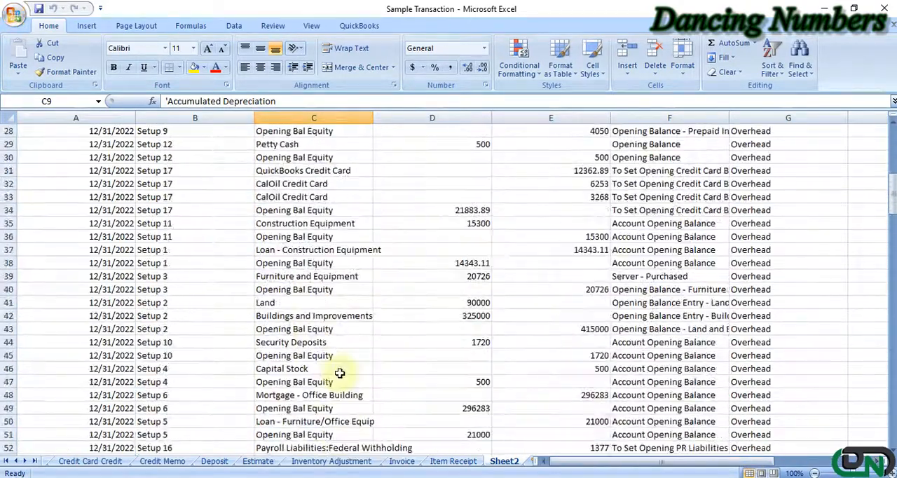
scroll(up, 3)
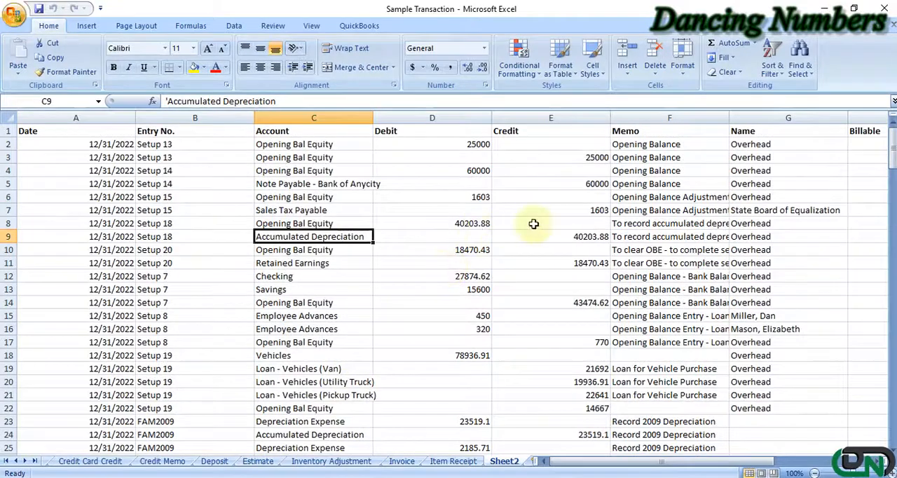